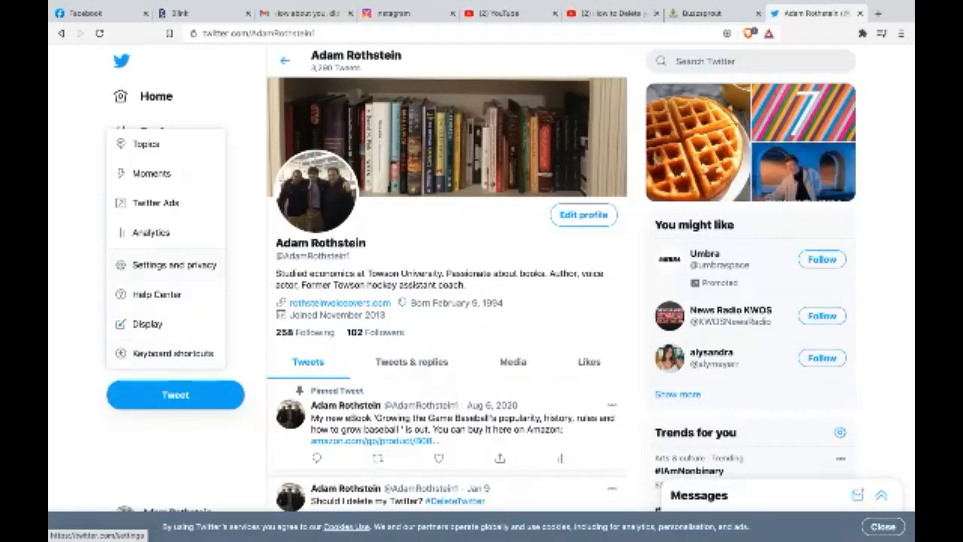
Step: Open Settings and privacy from the More menu to reach Your account
left_click(177, 264)
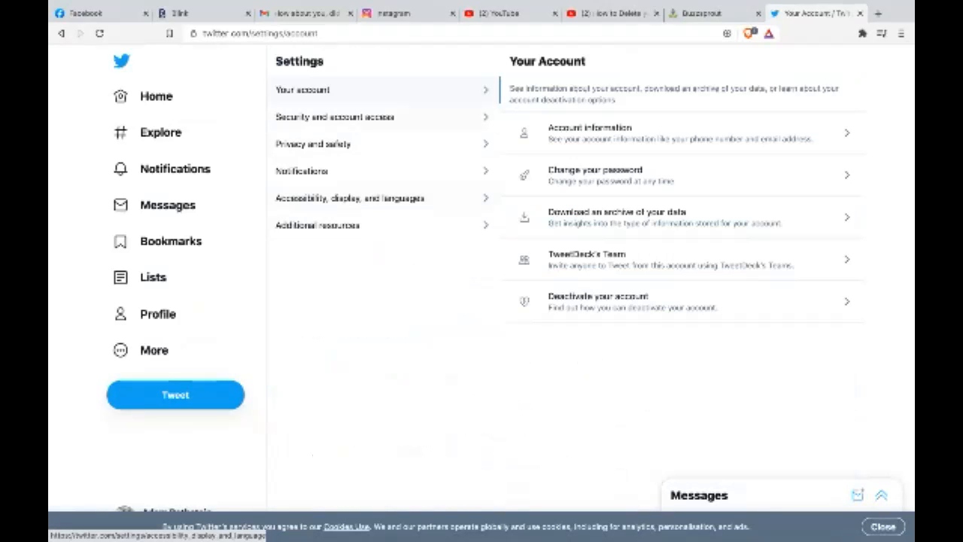
mouse_move(681, 302)
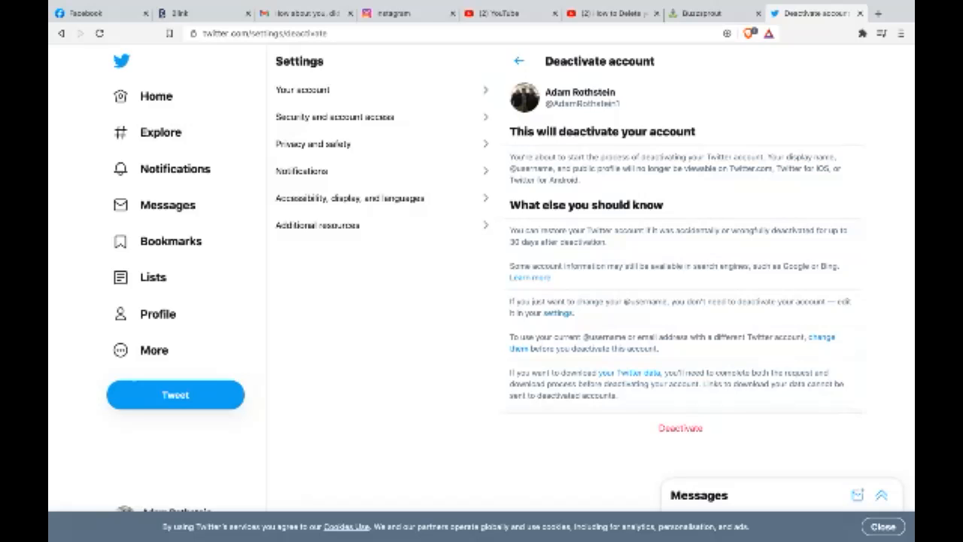
mouse_move(678, 428)
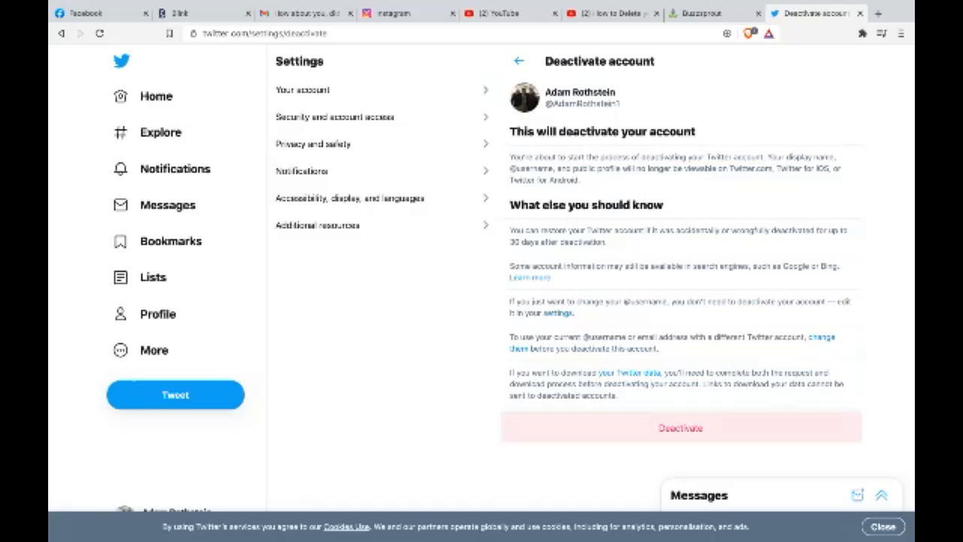
left_click(678, 427)
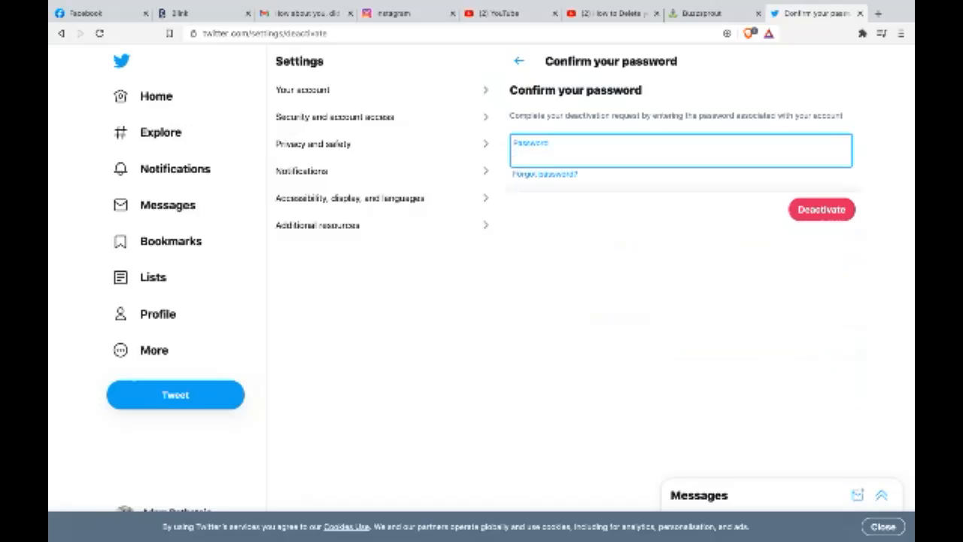
type("•••")
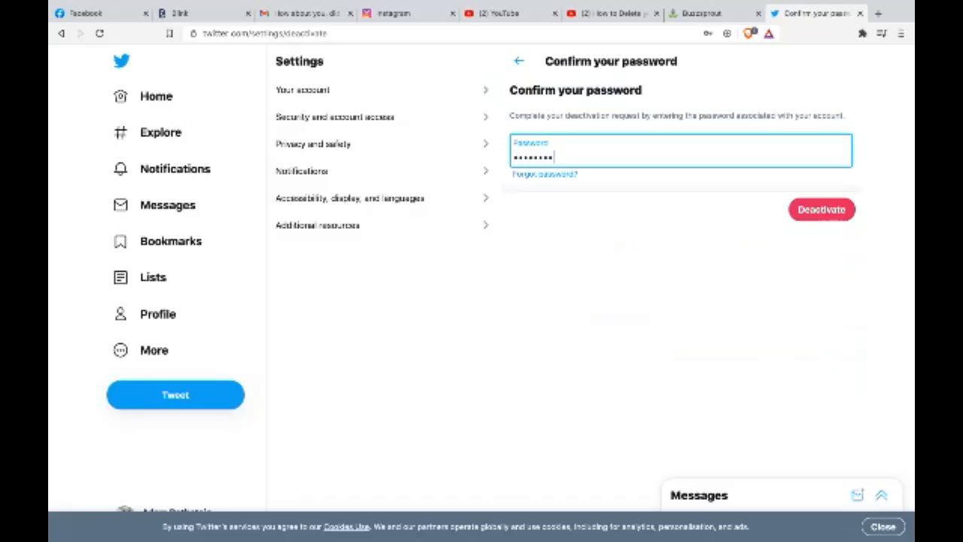
type("••")
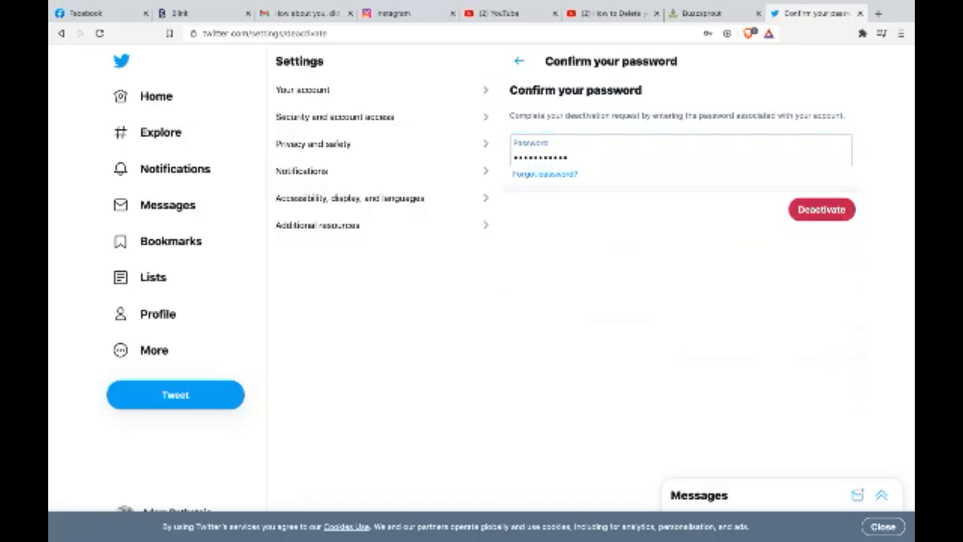
left_click(831, 209)
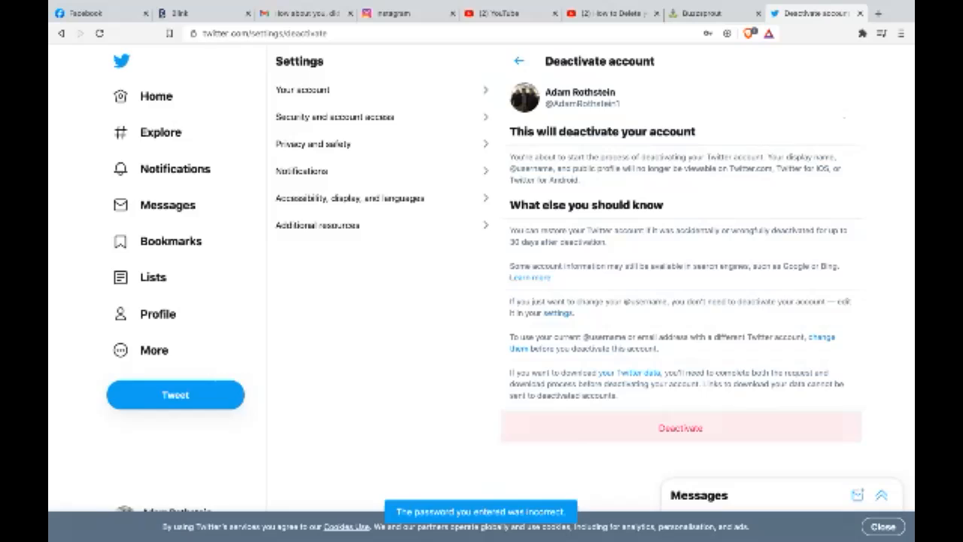
Step: Re-enter the password and confirm Deactivate to deactivate the Twitter account
left_click(678, 428)
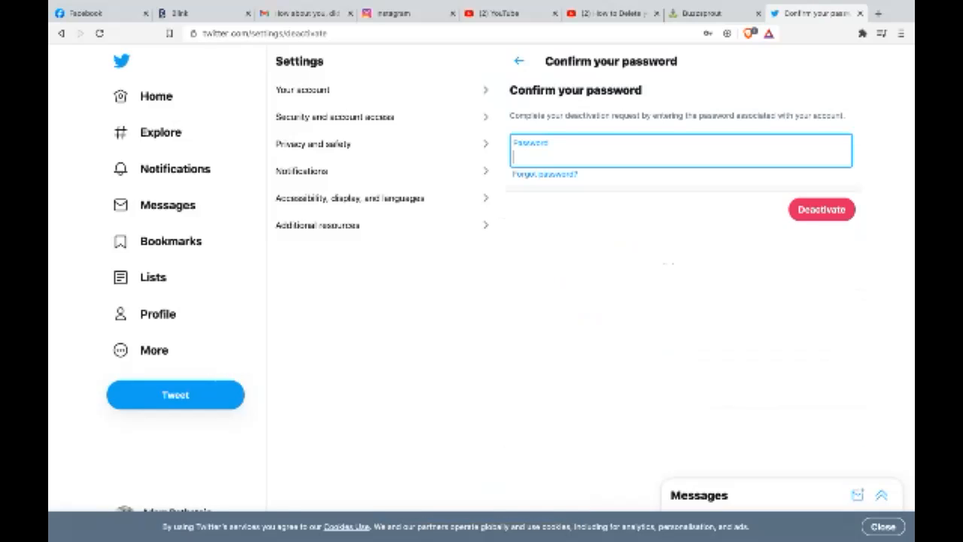
type("•")
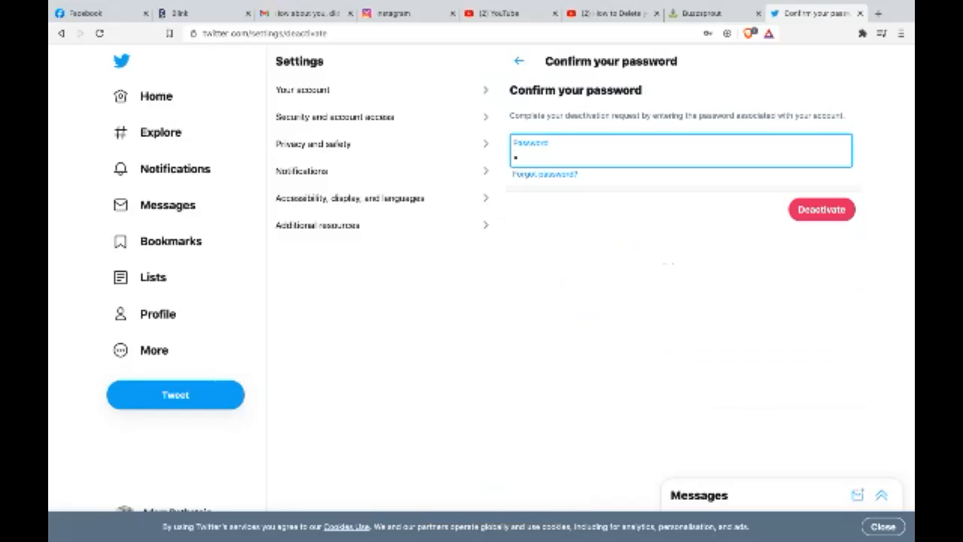
type("•••••")
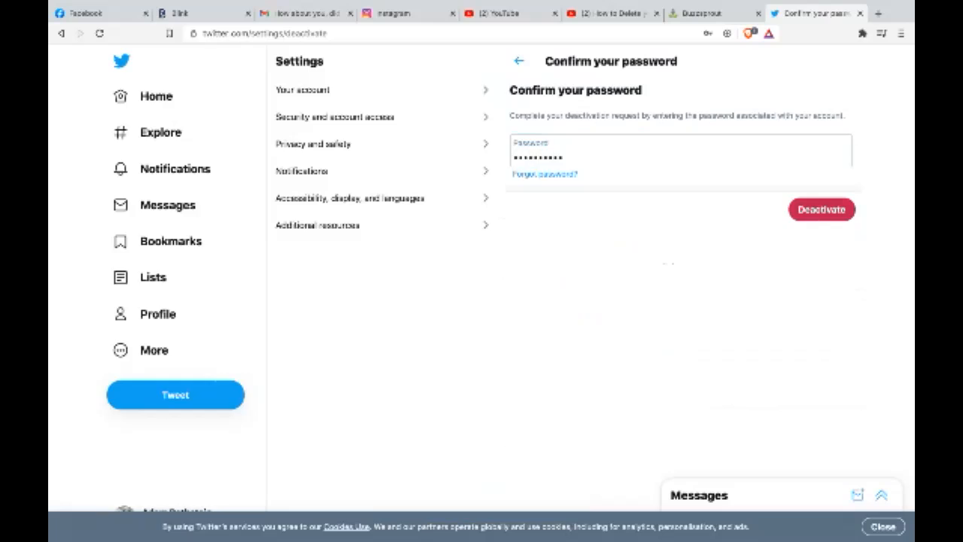
left_click(822, 209)
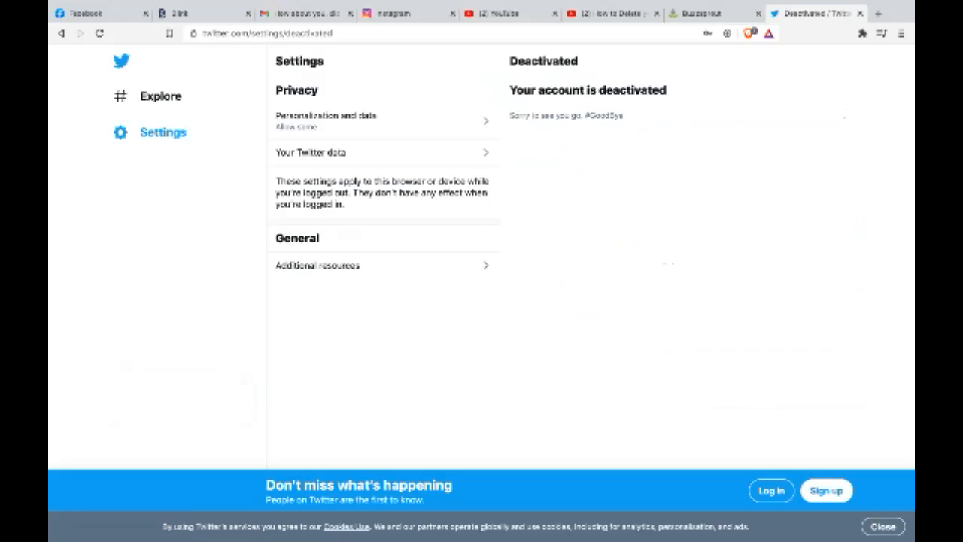